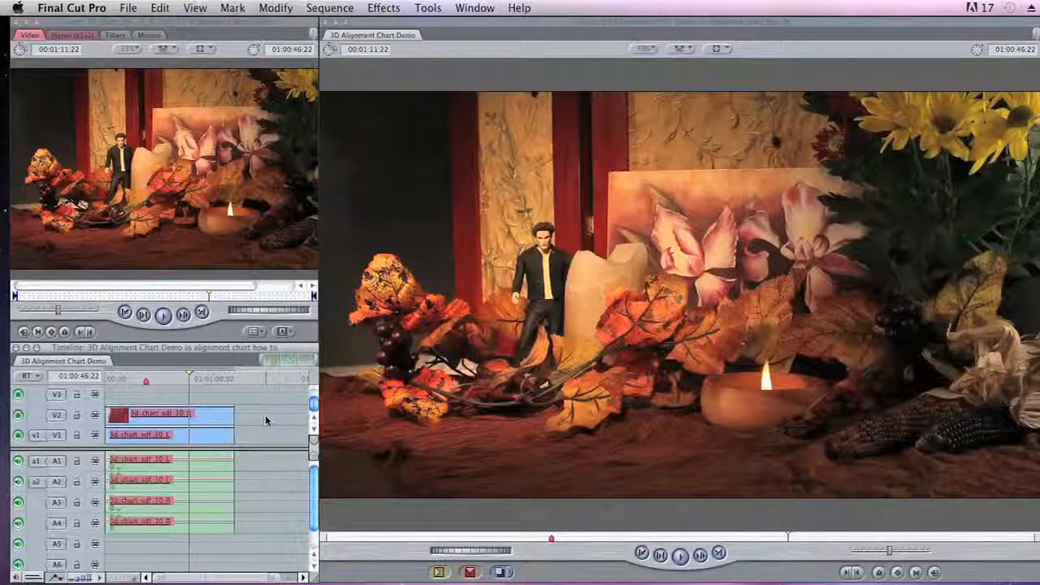
# Select the right-eye clip on V2 and open the Effects menu for the Flop filter
pyautogui.click(171, 414)
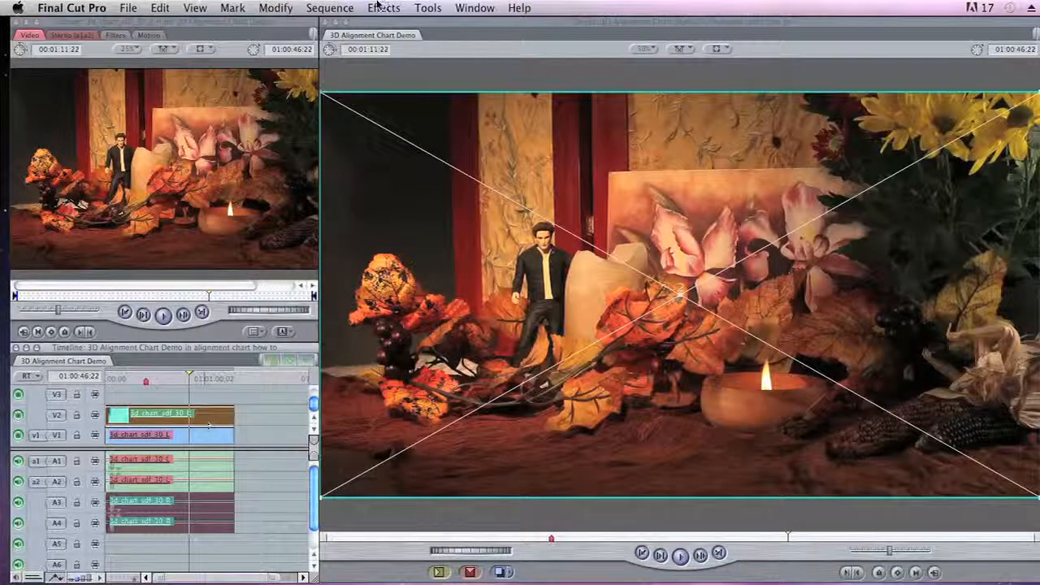
pyautogui.click(384, 7)
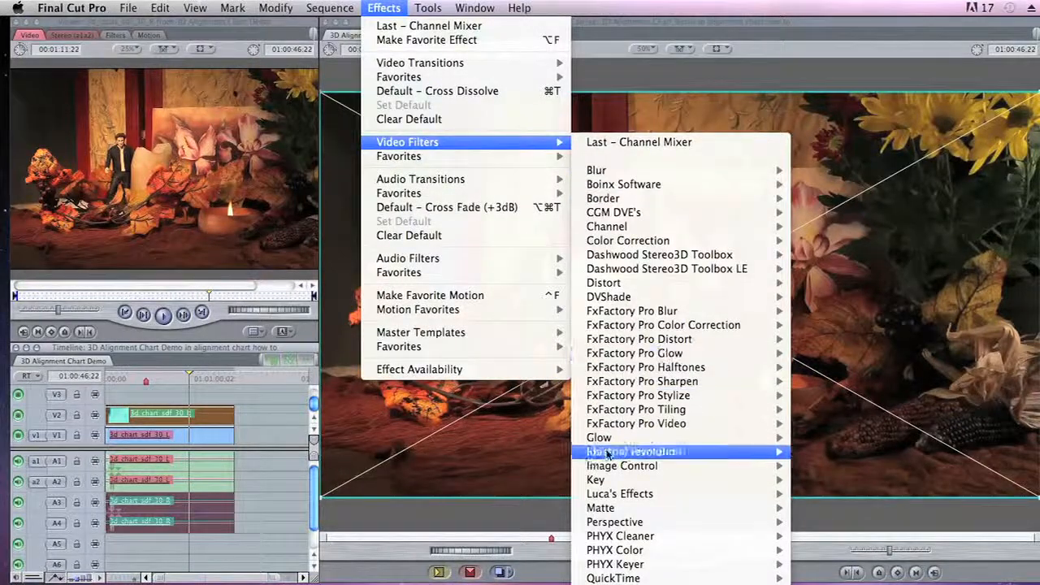
pyautogui.moveTo(616, 522)
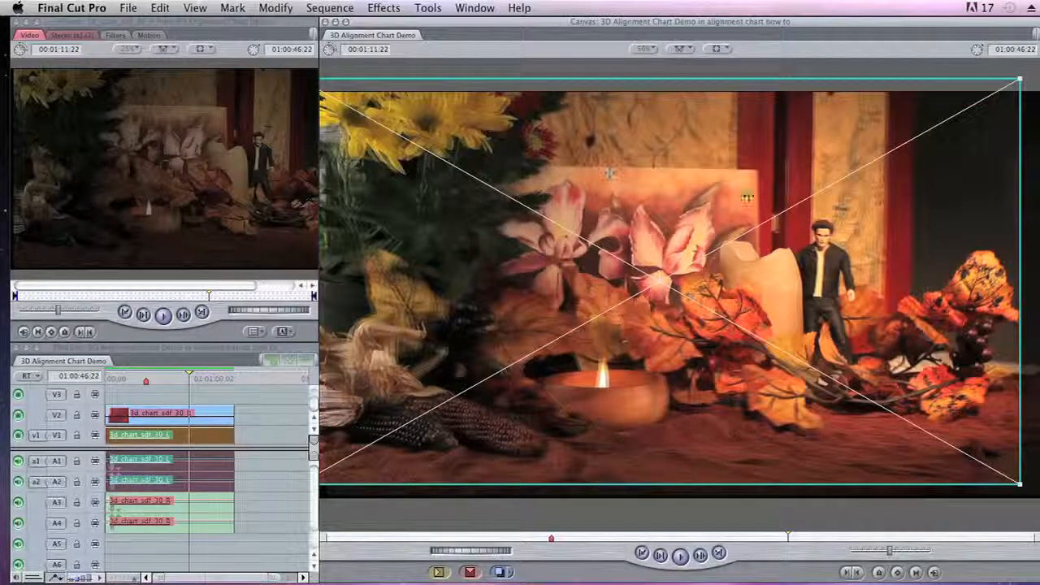
pyautogui.moveTo(911, 198)
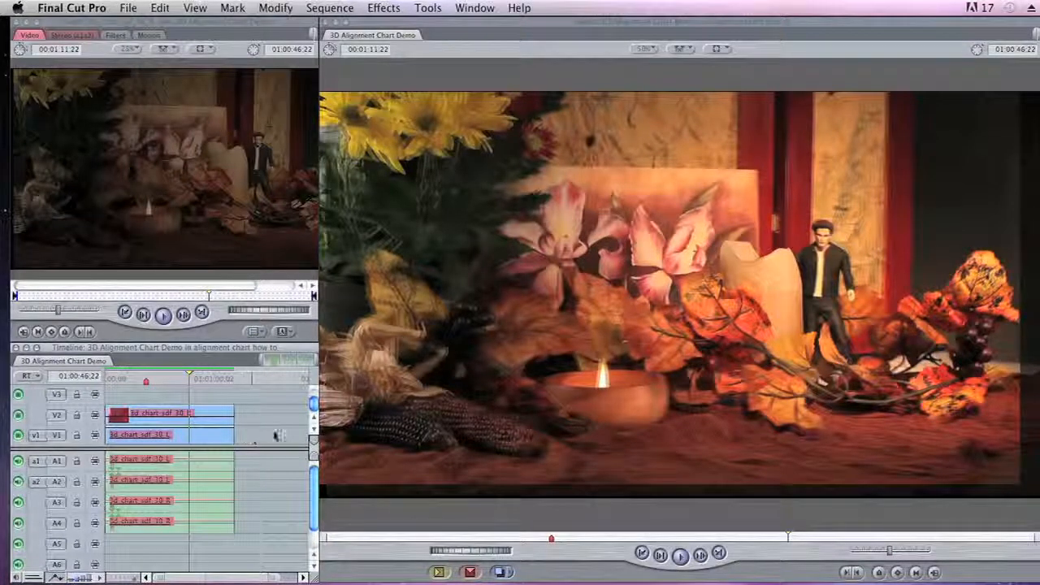
# Move the playhead back to the R alignment chart at 01:00:20:26
pyautogui.click(171, 414)
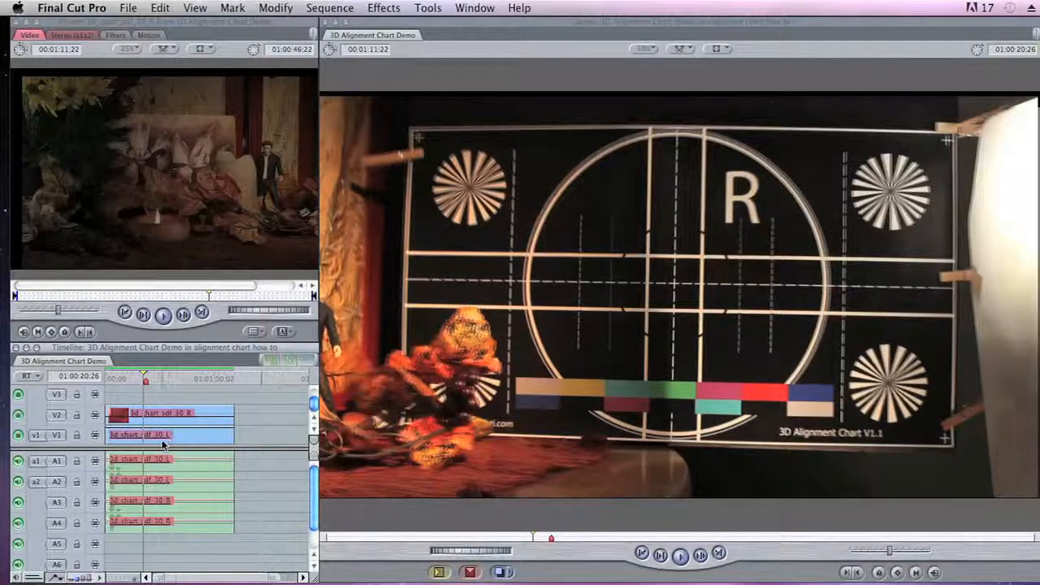
# Apply the Channel > Invert video filter to the right-eye V2 clip
pyautogui.click(163, 415)
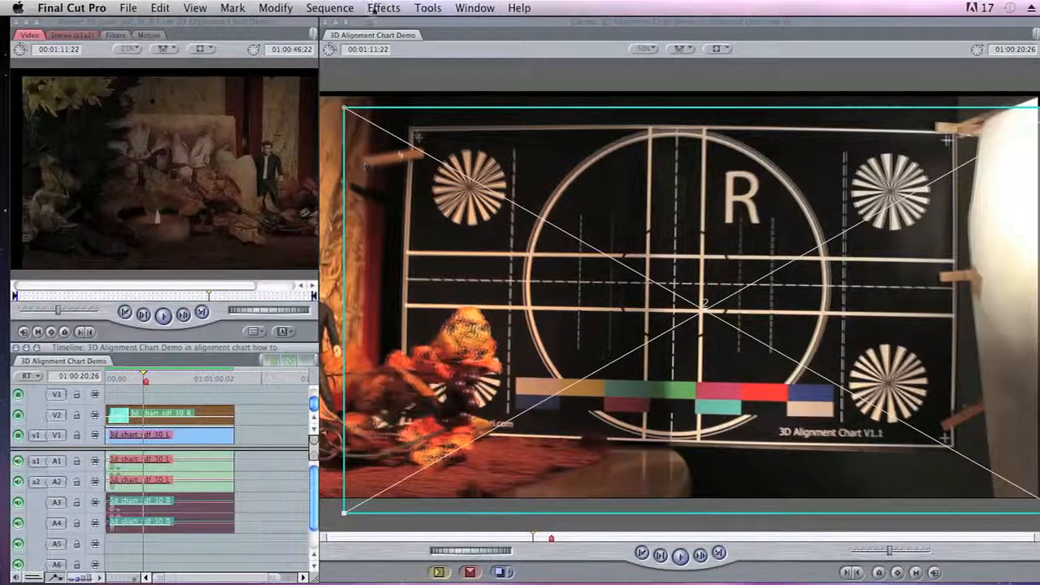
pyautogui.click(384, 8)
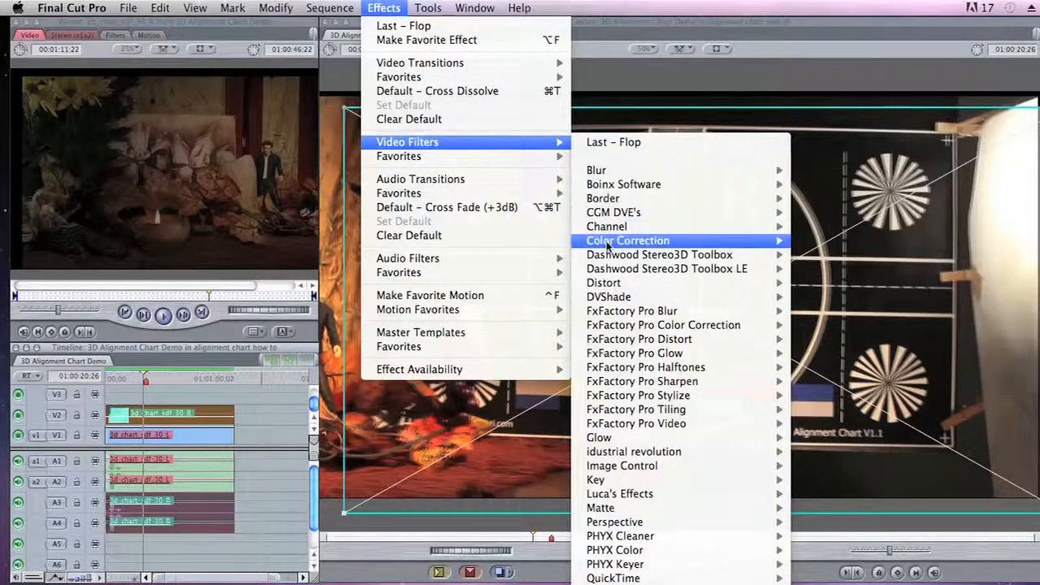
pyautogui.moveTo(607, 227)
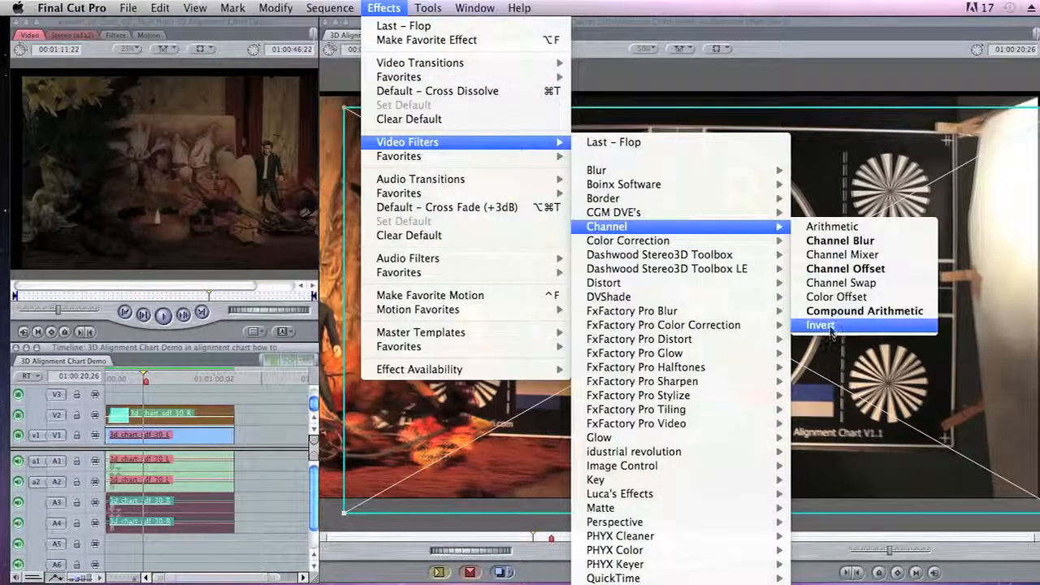
pyautogui.click(820, 324)
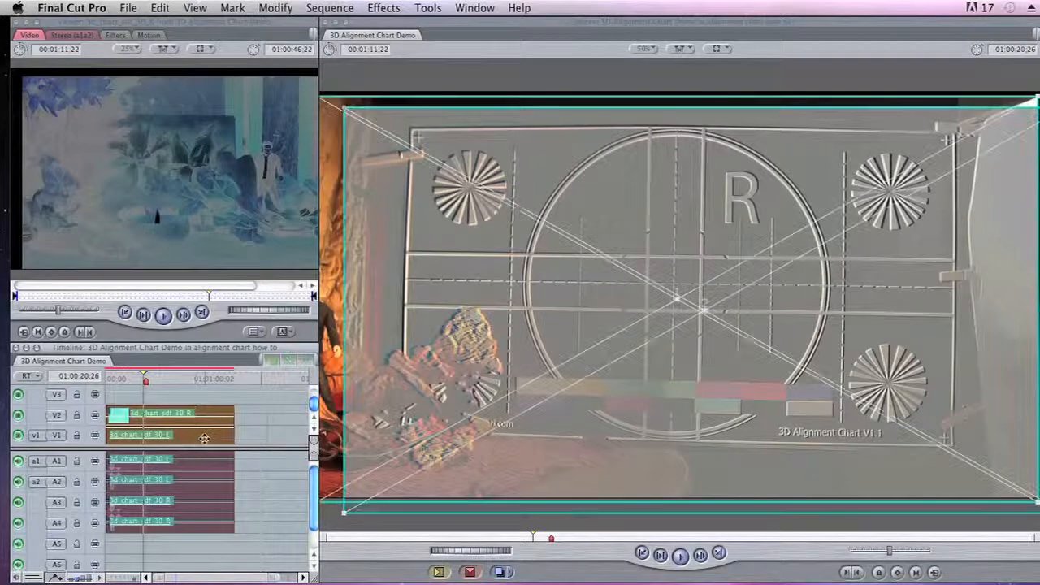
# Remove the Basic Motion attributes from the left-eye V1 clip
pyautogui.rightClick(140, 435)
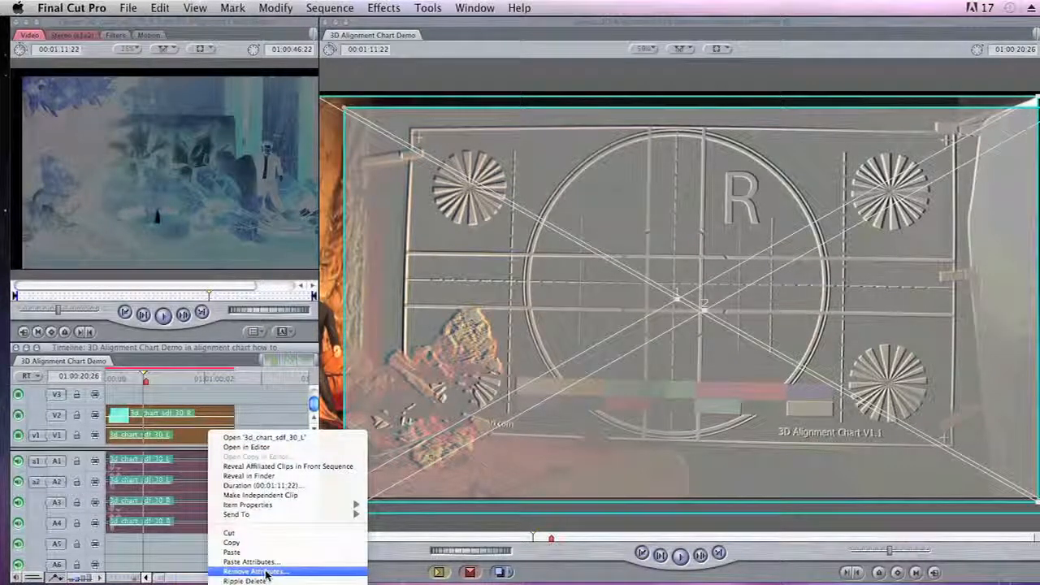
pyautogui.click(256, 571)
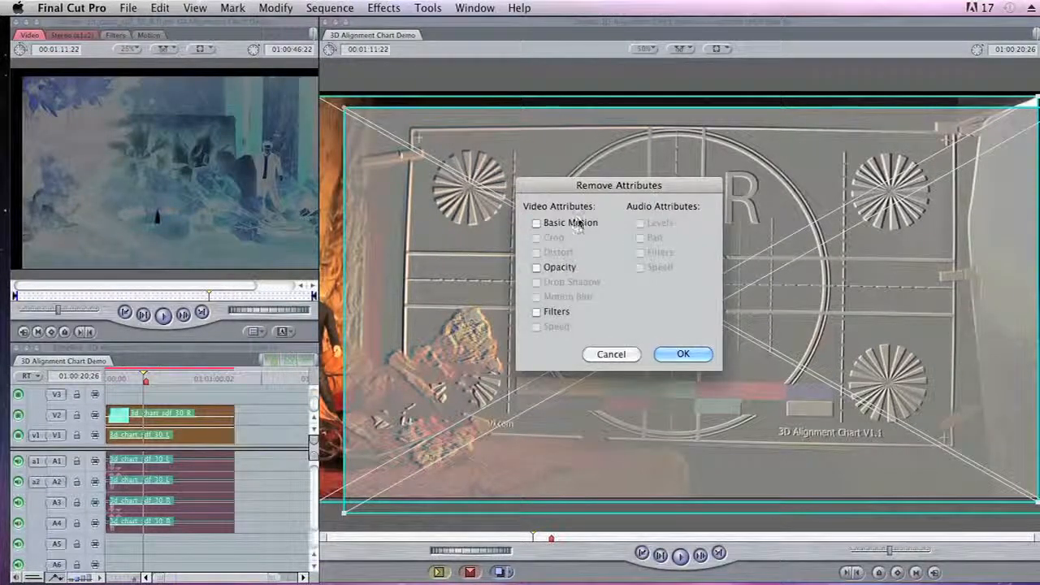
pyautogui.click(683, 354)
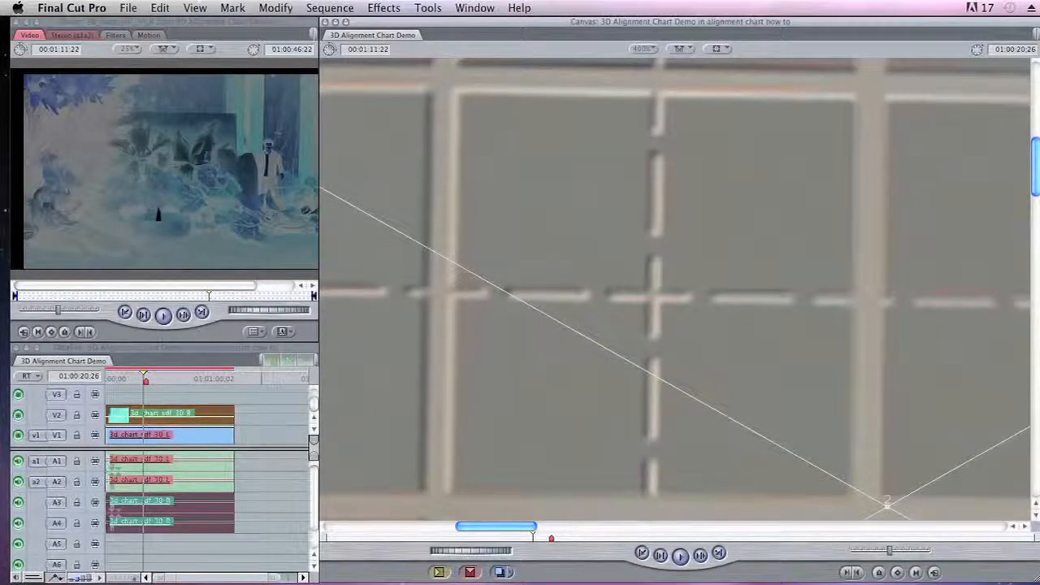
pyautogui.moveTo(662, 260)
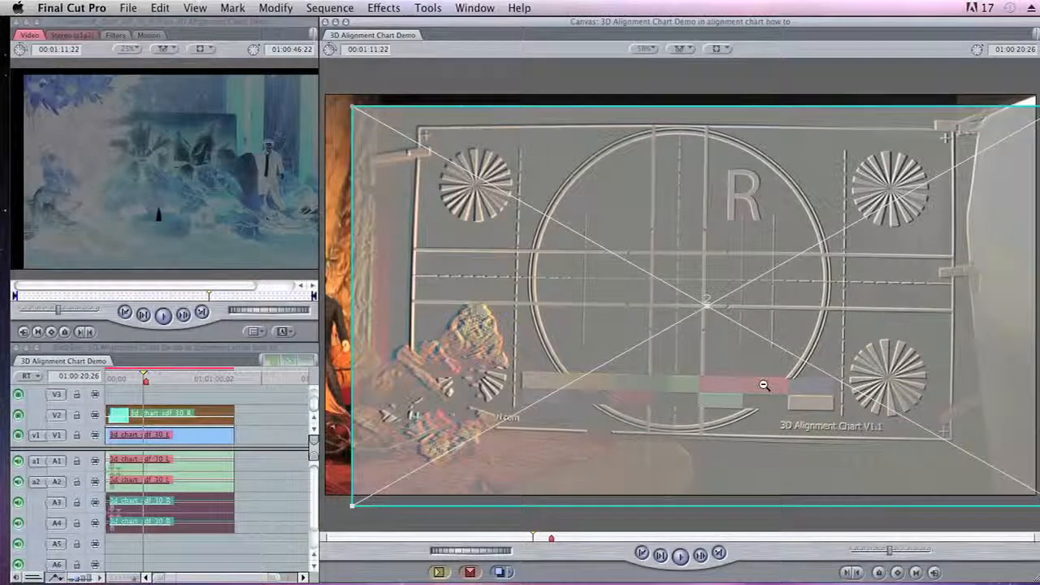
pyautogui.moveTo(609, 421)
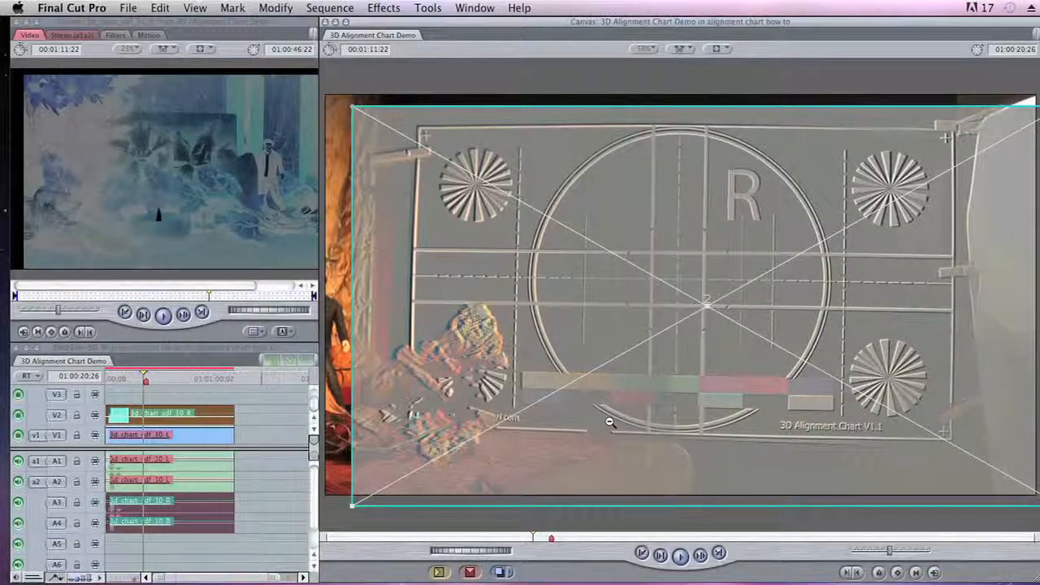
pyautogui.moveTo(768, 251)
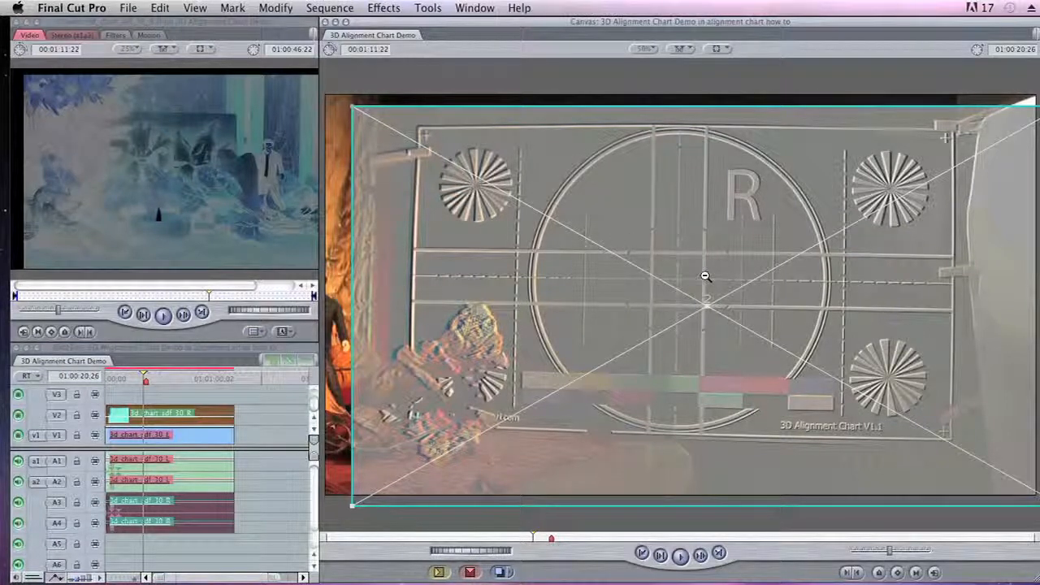
pyautogui.moveTo(622, 302)
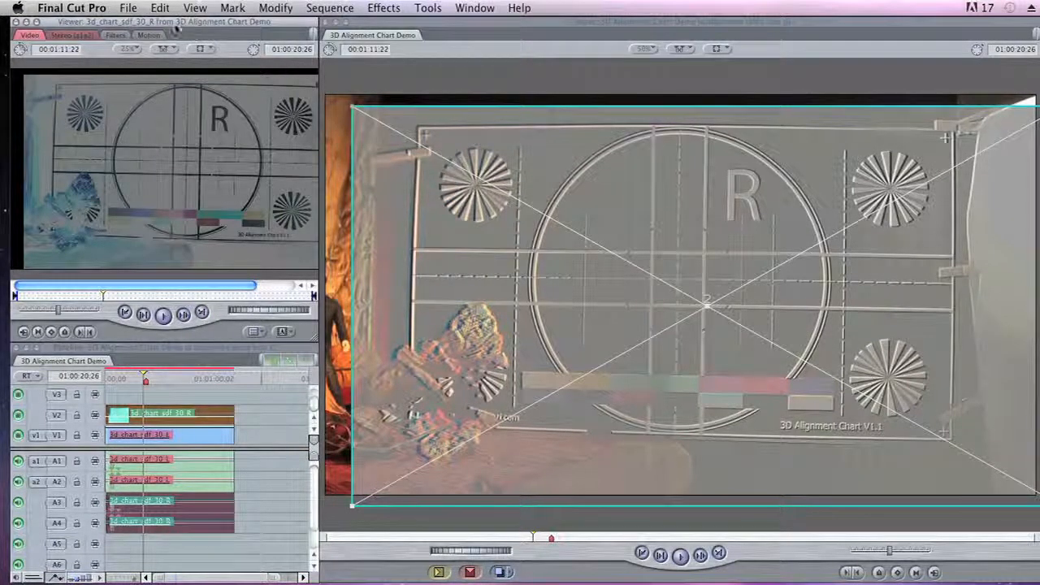
# Set the right-eye clip's Basic Motion Scale to 99.1 in the Motion tab
pyautogui.click(148, 35)
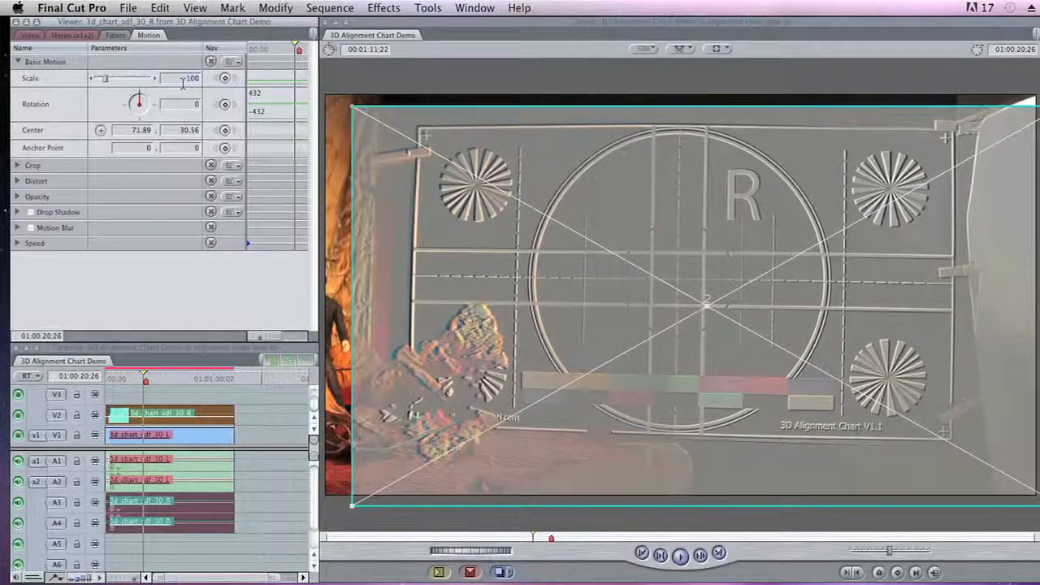
pyautogui.write('10')
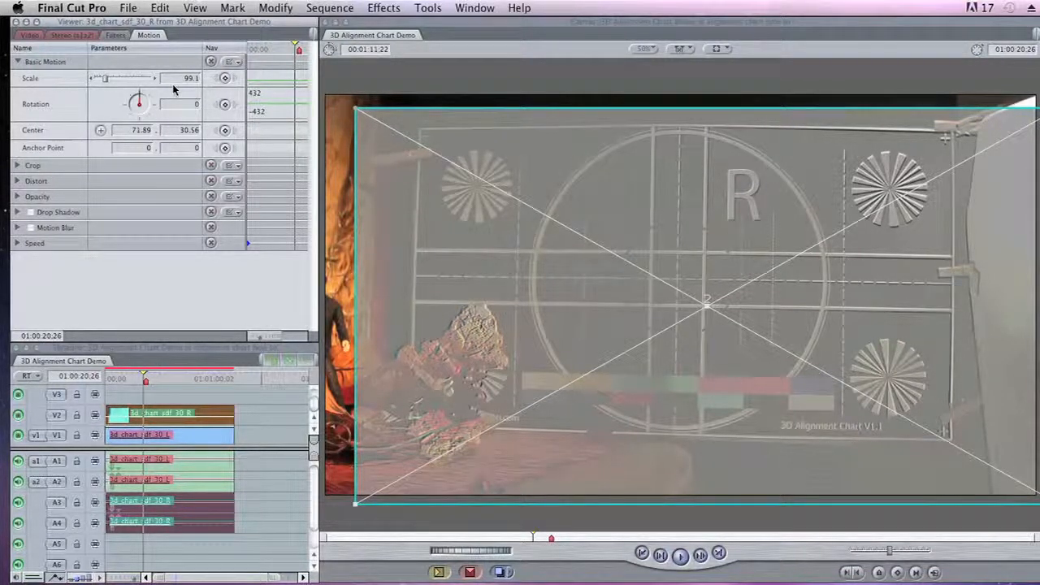
pyautogui.moveTo(638, 370)
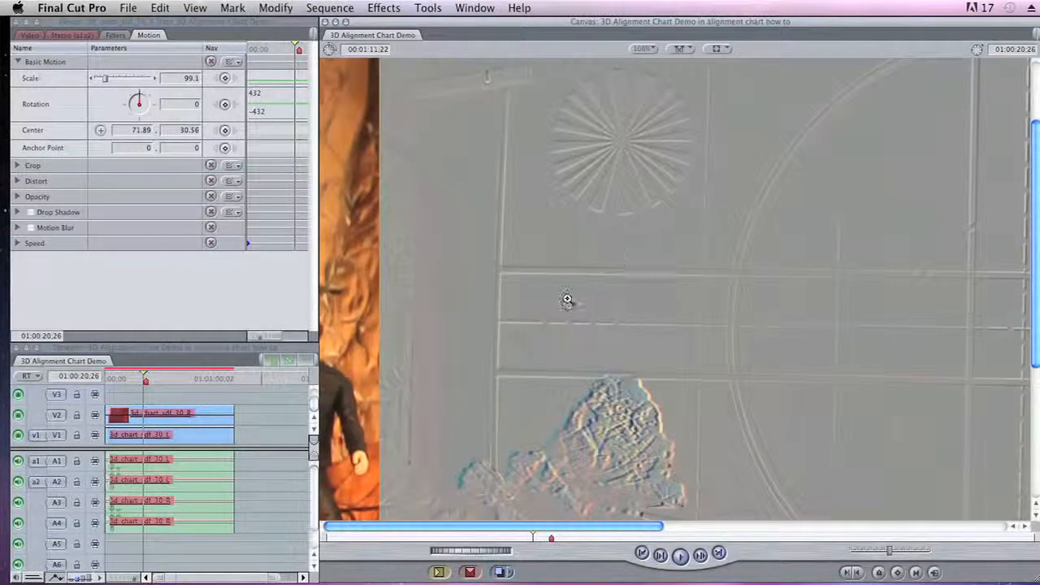
pyautogui.moveTo(645, 286)
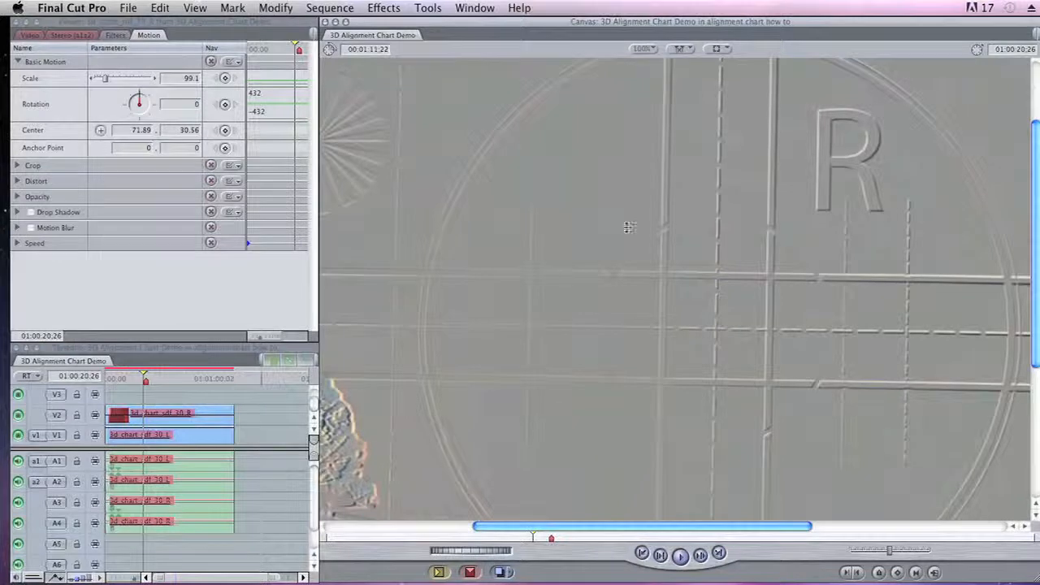
pyautogui.moveTo(876, 318)
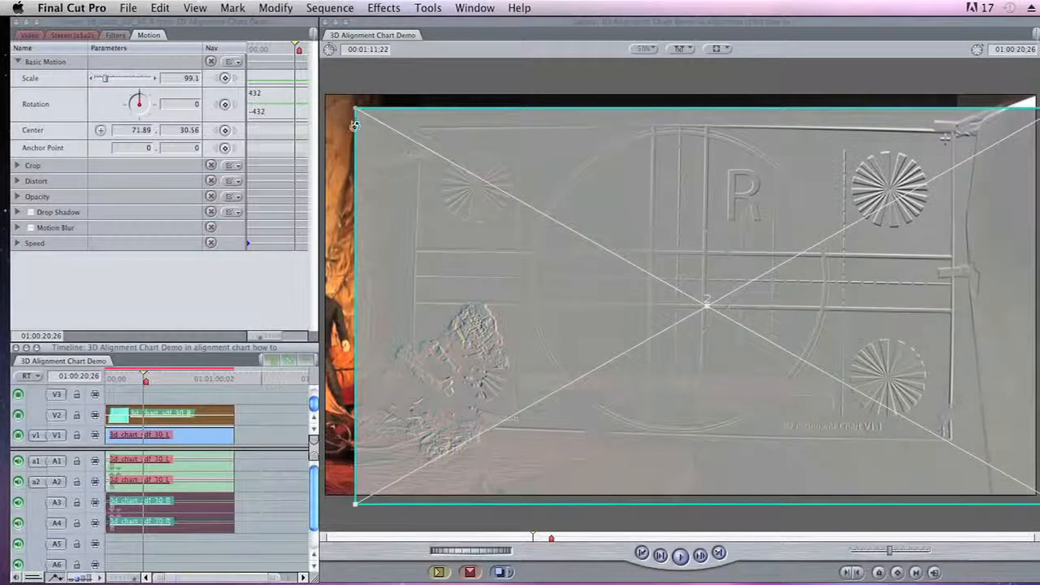
# Rotate the right-eye clip to -0.19 degrees and check the grid-line alignment
pyautogui.moveTo(139, 104); pyautogui.dragTo(139, 100)
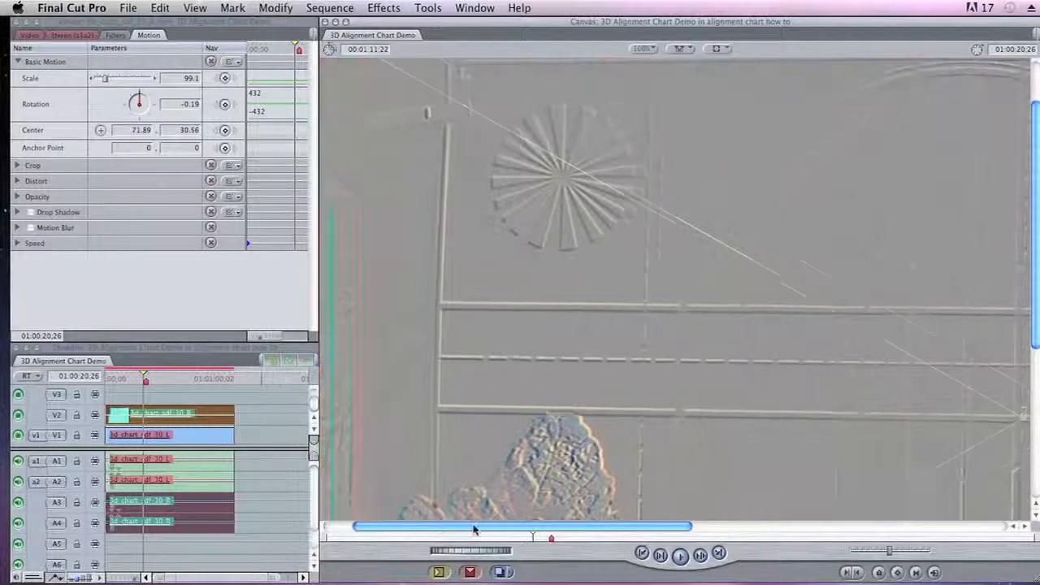
pyautogui.moveTo(475, 527); pyautogui.dragTo(718, 527)
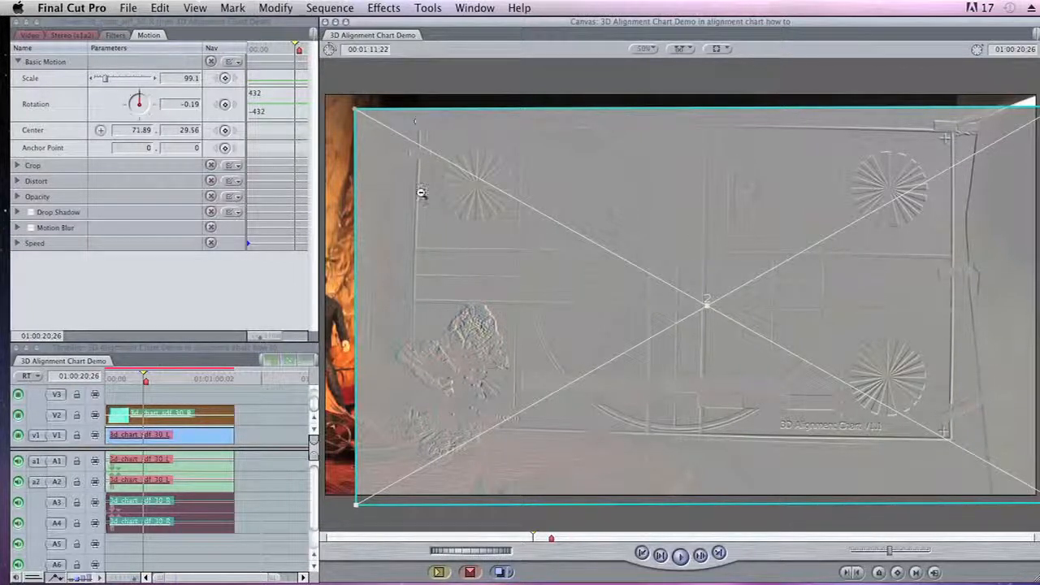
pyautogui.moveTo(642, 240)
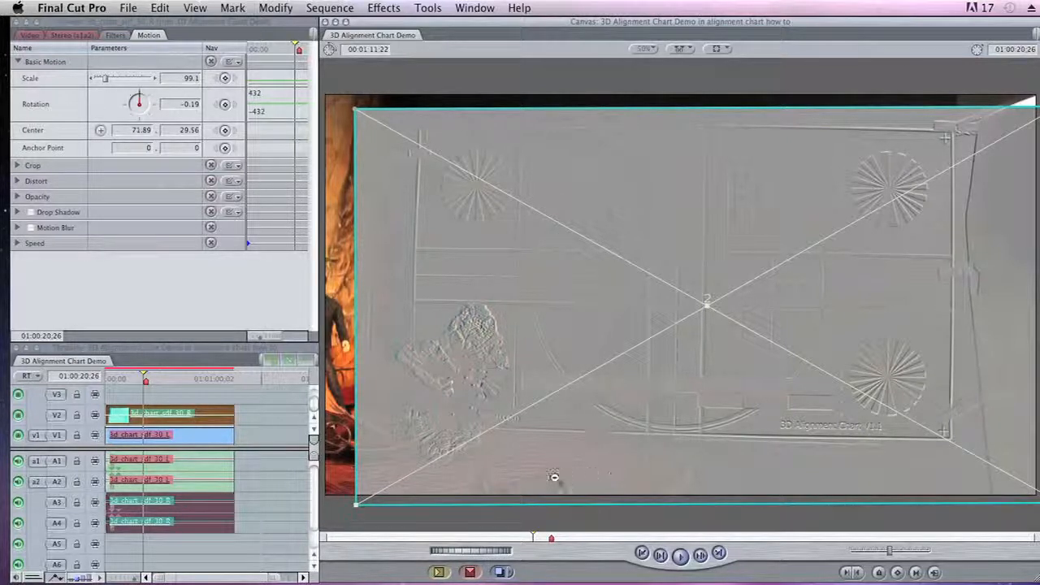
pyautogui.moveTo(996, 132)
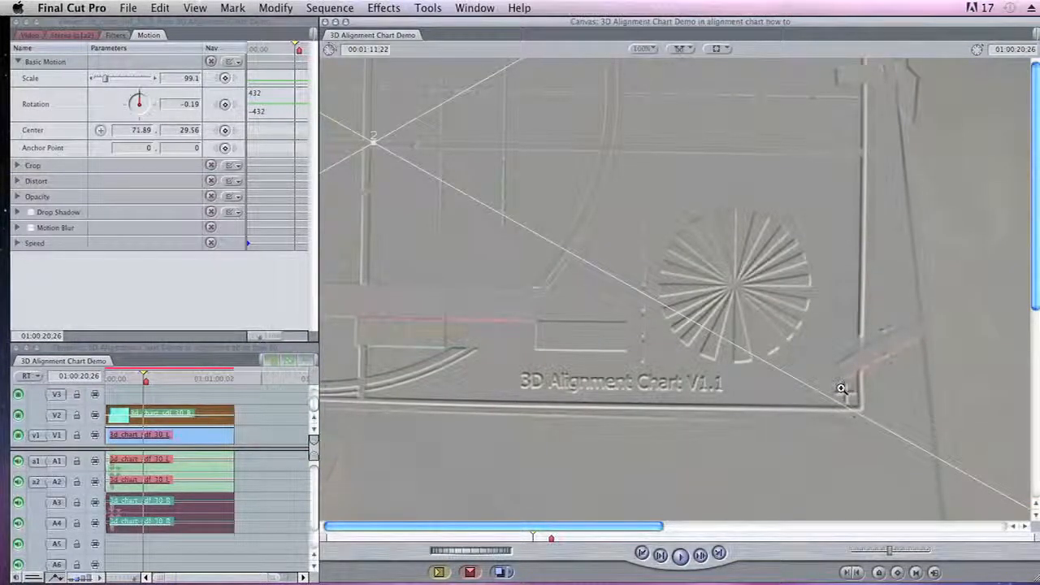
pyautogui.moveTo(849, 385)
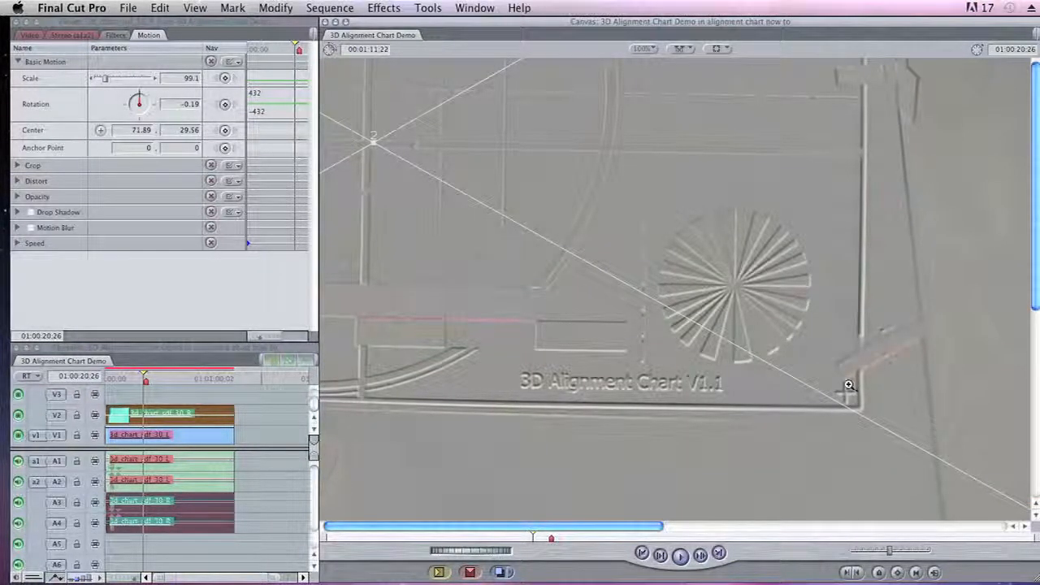
pyautogui.moveTo(821, 328)
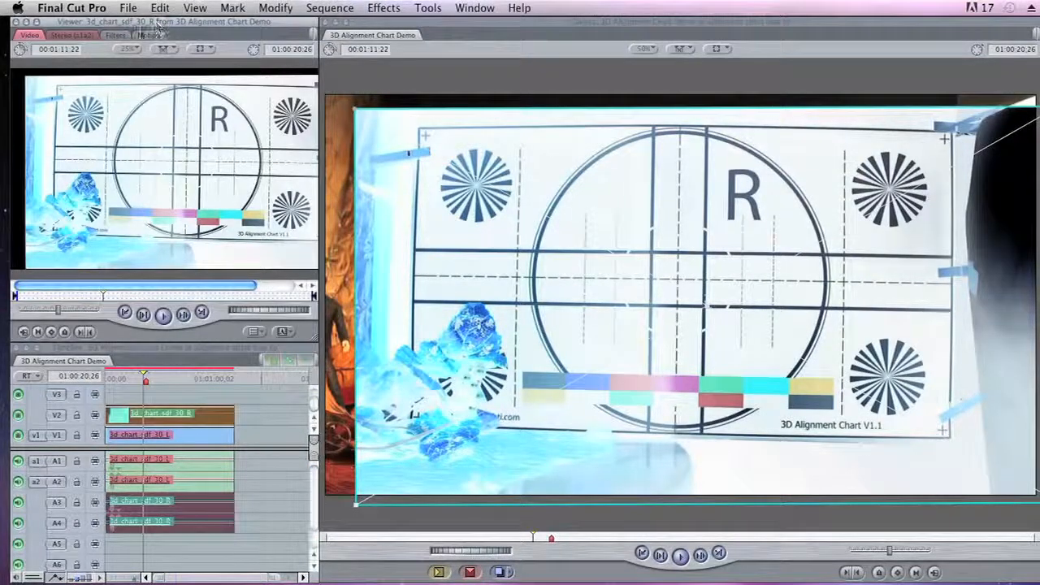
# Show the right-eye clip's Filters tab to switch off Invert, keeping Flop Horizontal
pyautogui.click(115, 35)
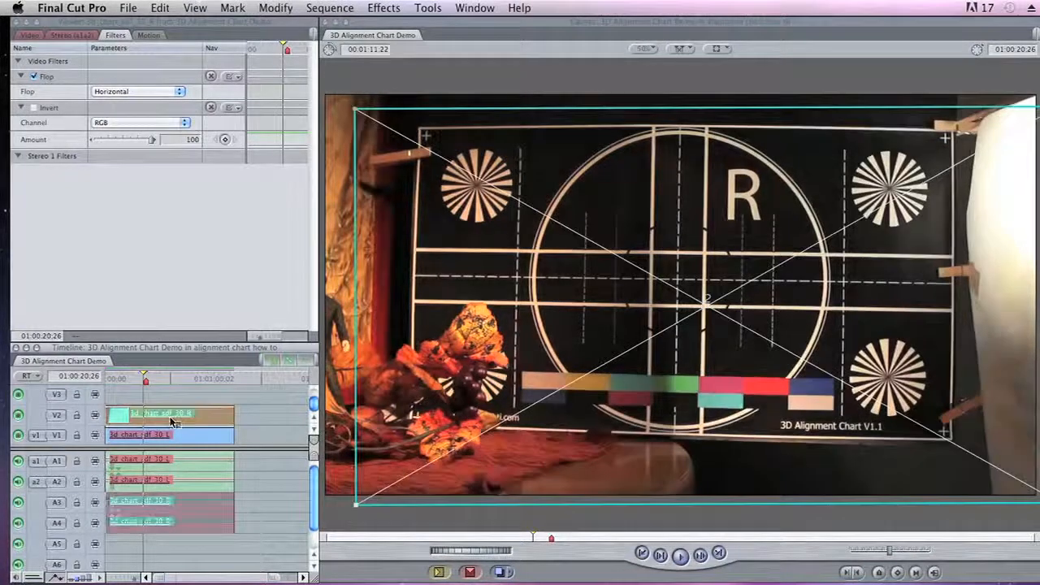
pyautogui.click(276, 7)
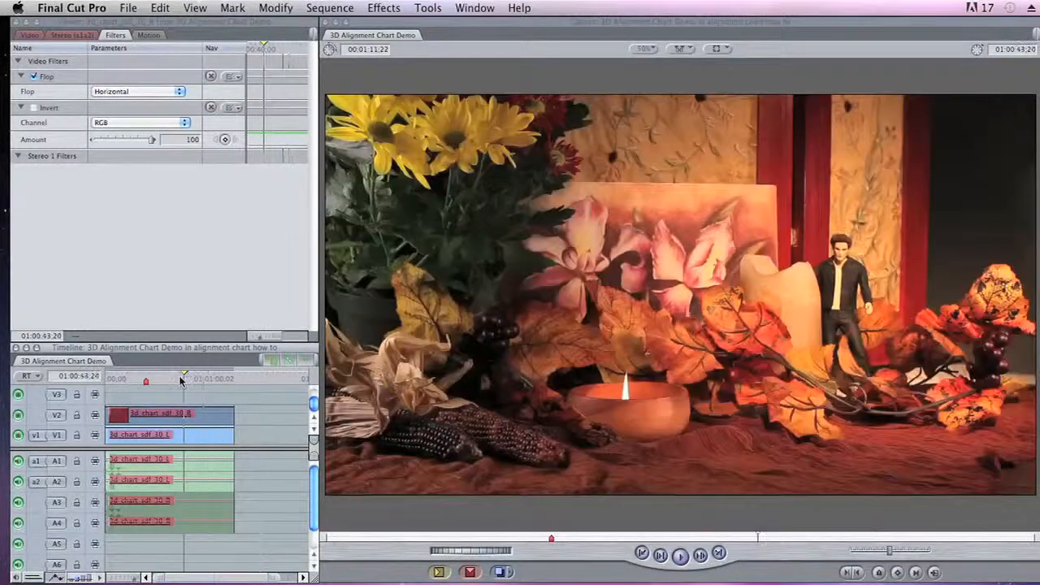
# Jump to the flower scene and add a Channel Mixer with Red-Red -2 to the right-eye clip
pyautogui.click(161, 415)
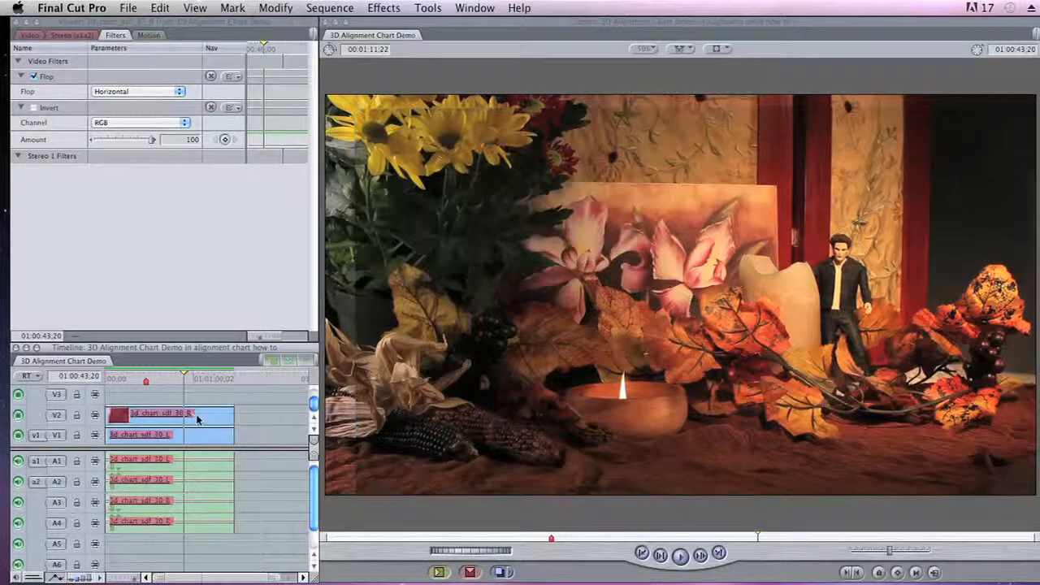
pyautogui.click(170, 416)
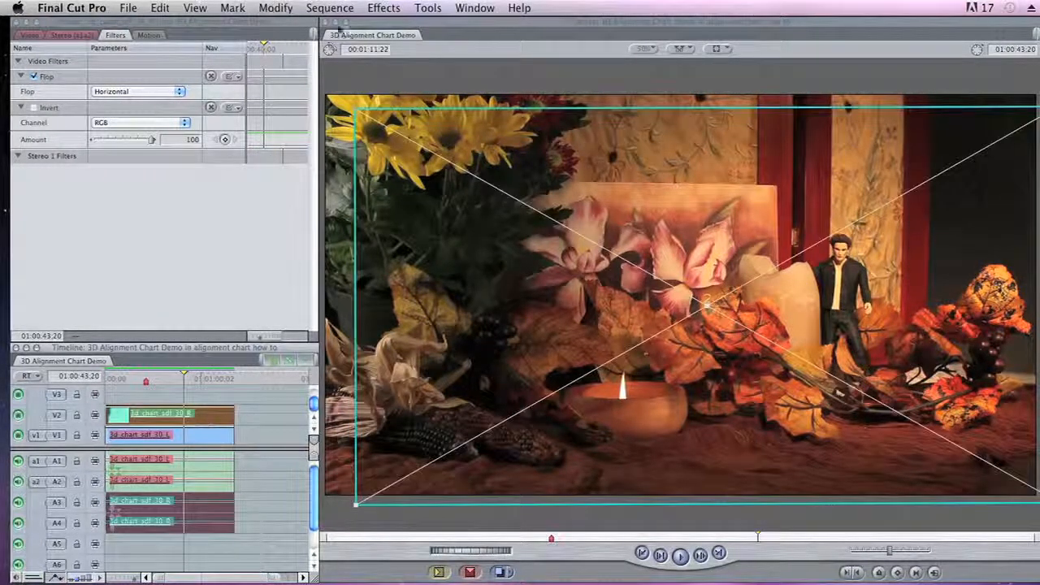
pyautogui.click(383, 7)
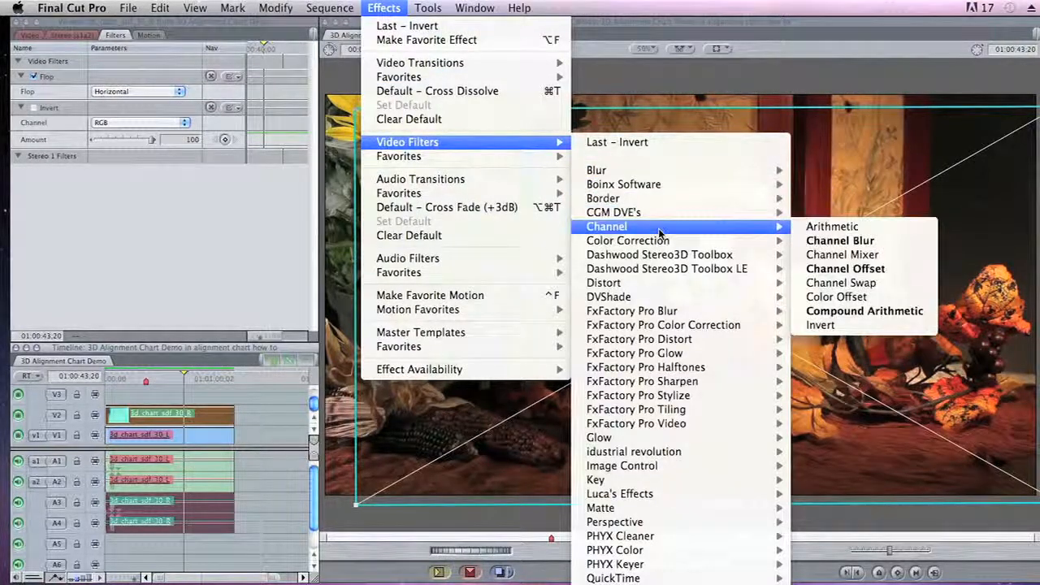
pyautogui.click(843, 254)
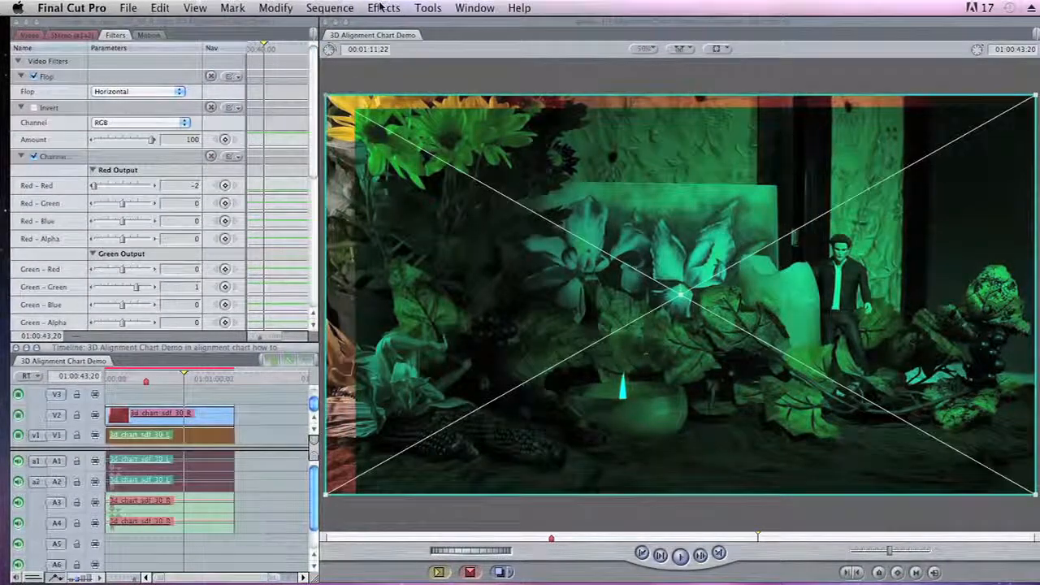
# Add a Channel Mixer to the left-eye clip with Green-Green and Blue-Blue at -2
pyautogui.click(384, 8)
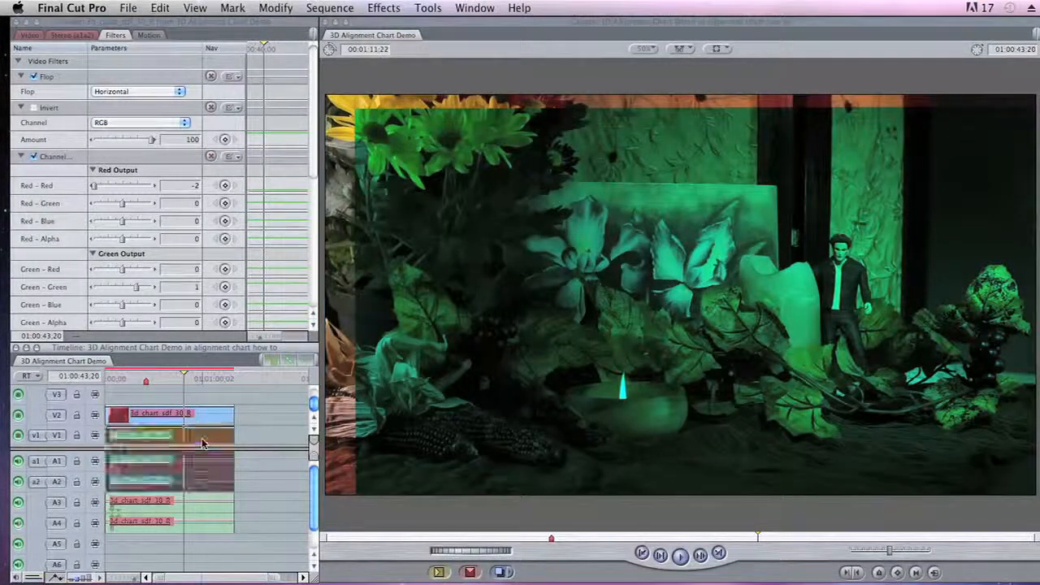
pyautogui.click(142, 435)
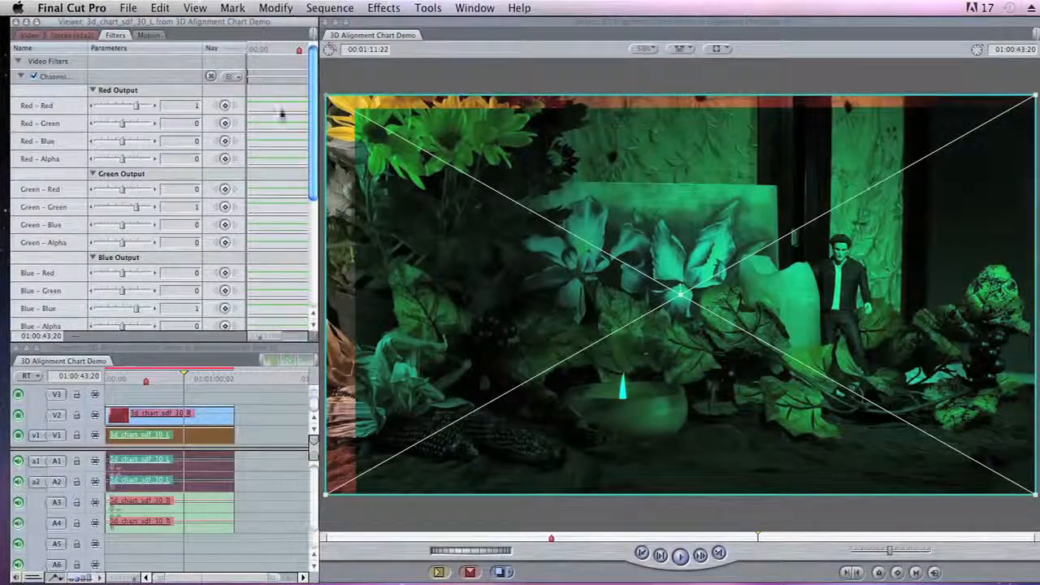
pyautogui.scroll(-3)
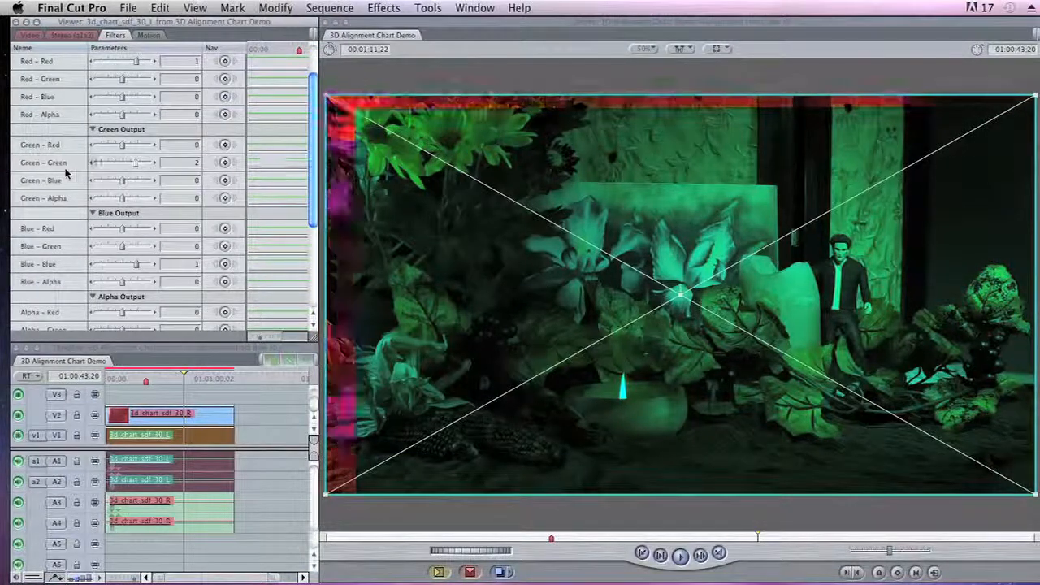
pyautogui.scroll(-3)
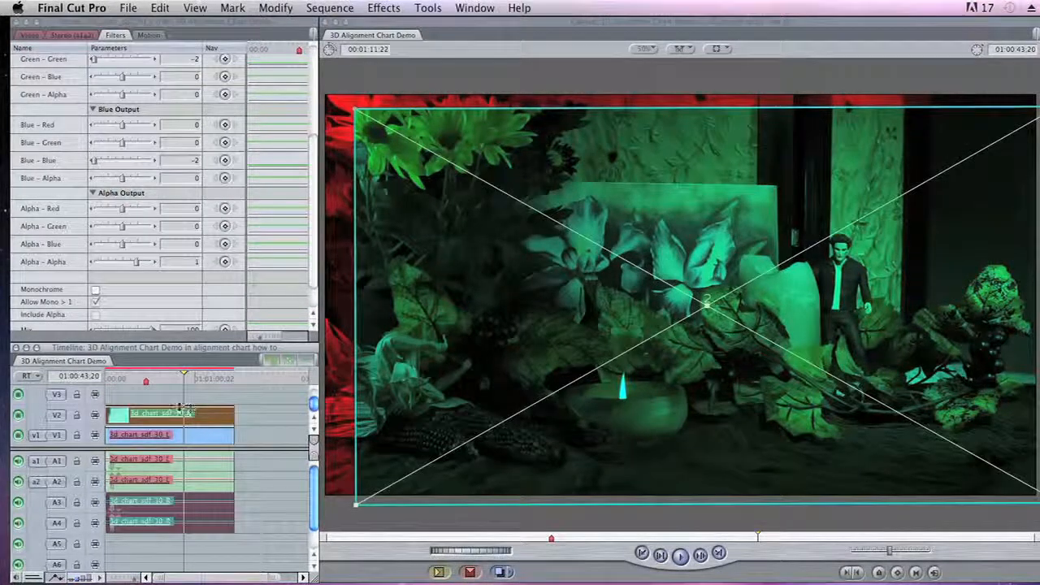
# Open the shortcut menu of the right-eye V2 clip
pyautogui.rightClick(162, 415)
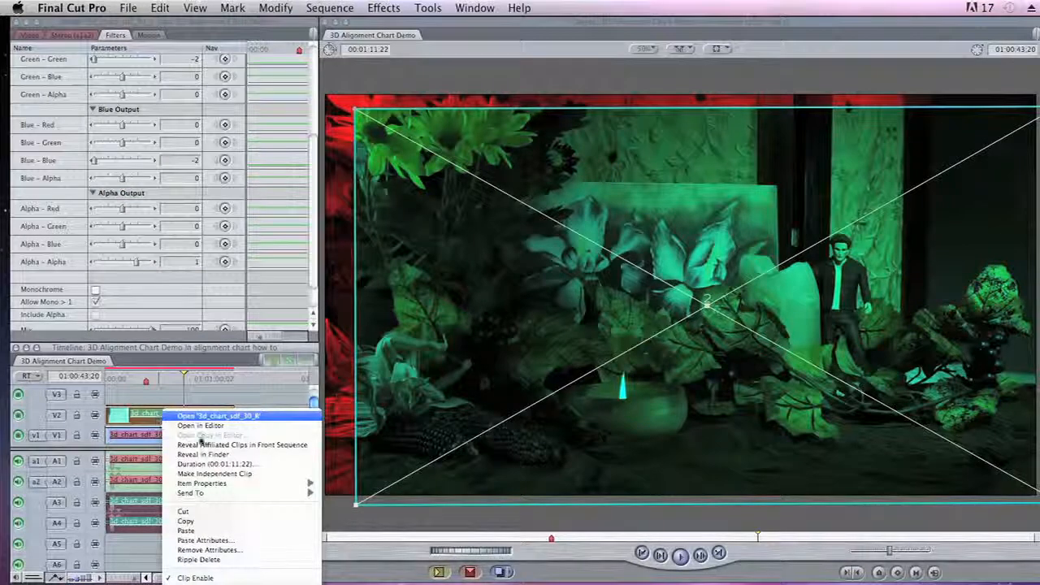